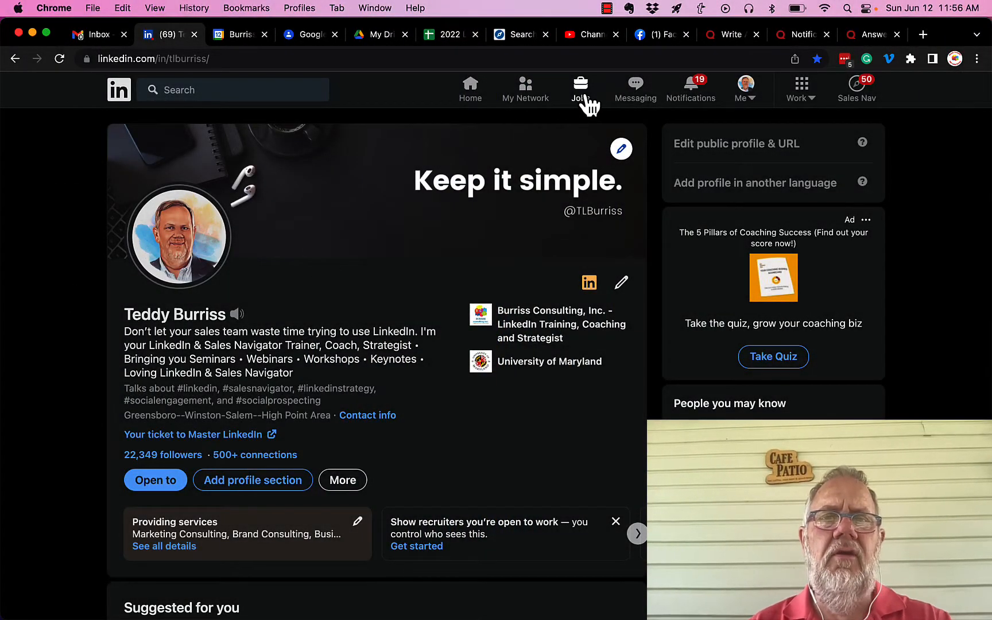
Go from the profile to Jobs and open the Resume Builder
{"action": "left_click", "coordinate": [580, 88]}
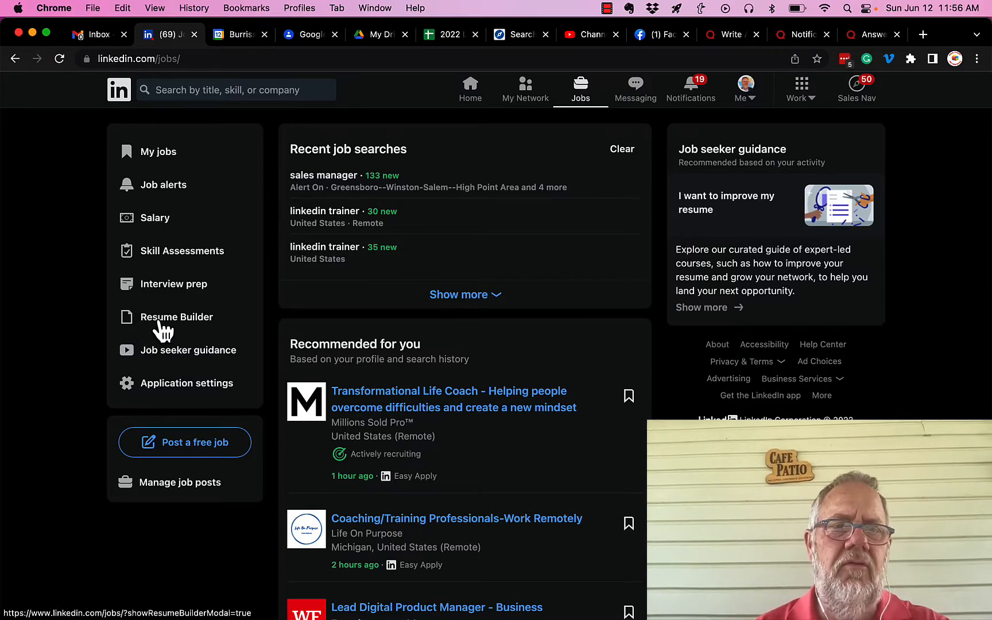
{"action": "left_click", "coordinate": [176, 317]}
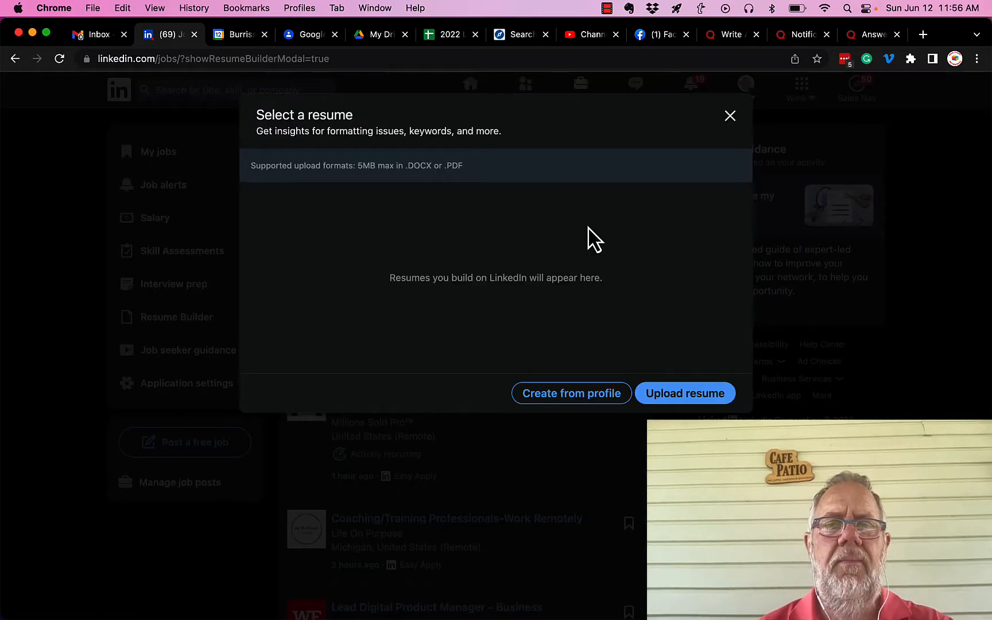
{"action": "mouse_move", "coordinate": [357, 233]}
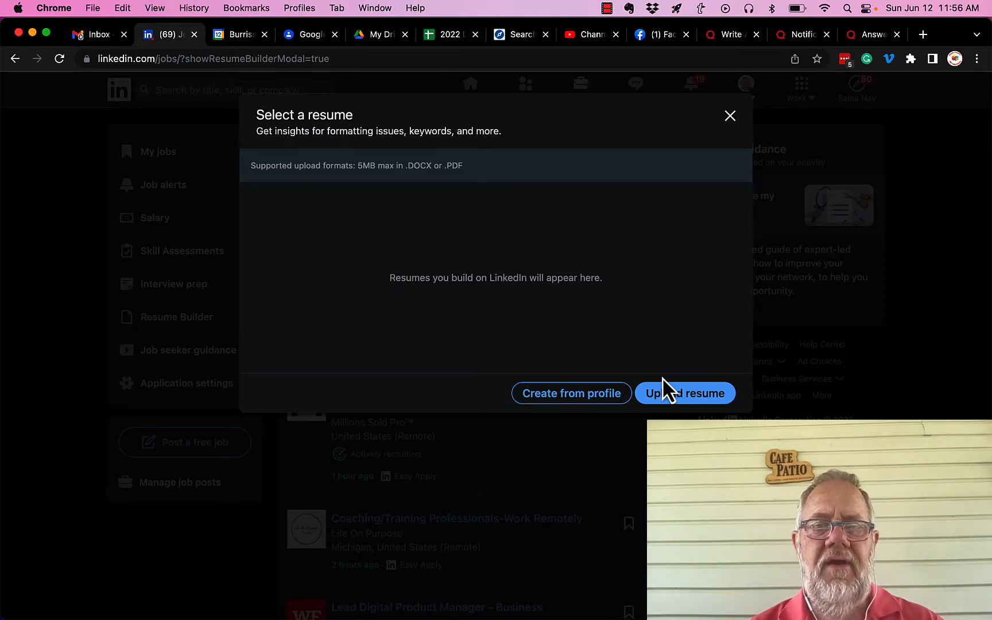
{"action": "mouse_move", "coordinate": [666, 404]}
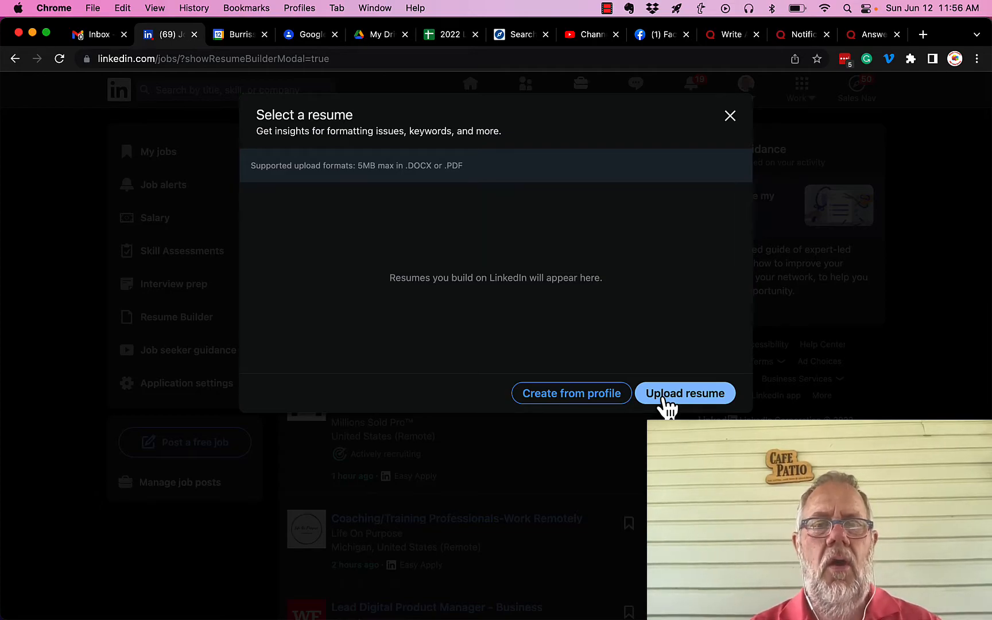
{"action": "mouse_move", "coordinate": [595, 400]}
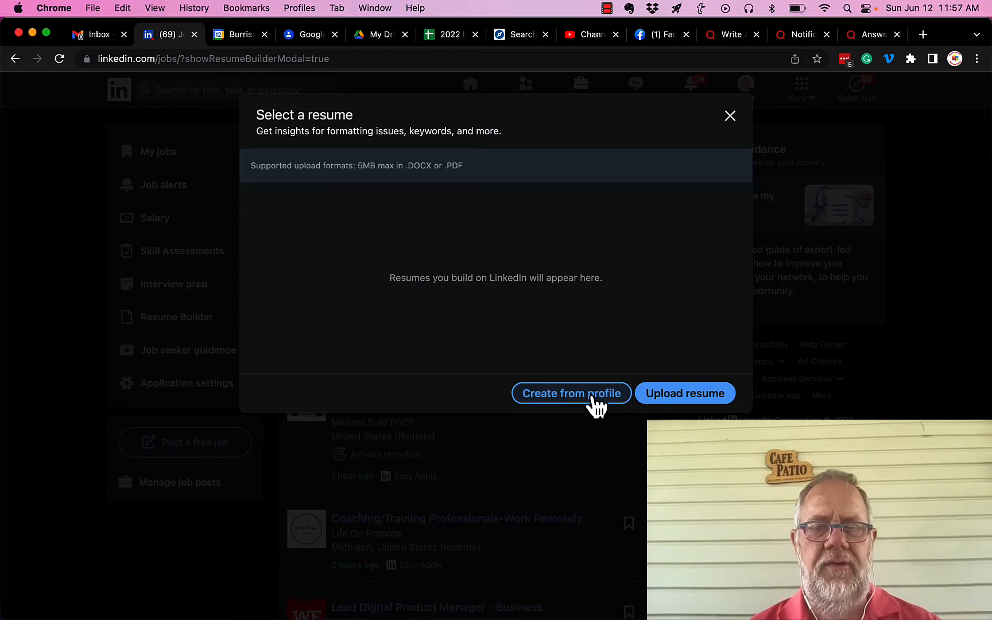
Choose Create from profile in the Select a resume dialog
{"action": "left_click", "coordinate": [571, 393]}
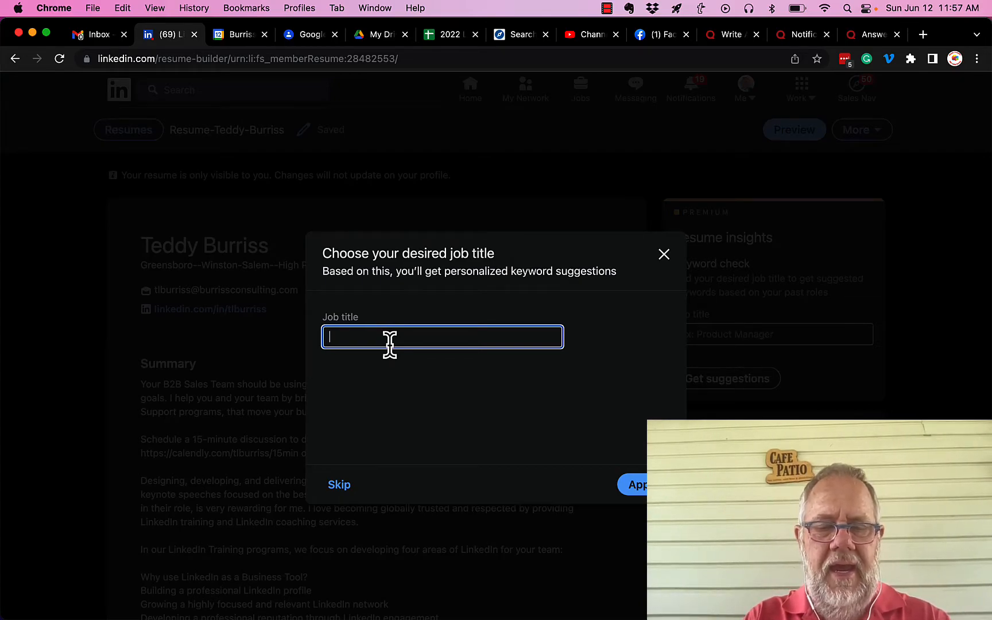
Enter and apply 'Sales Trainer' as the desired job title
{"action": "type", "text": "Sales Trainer"}
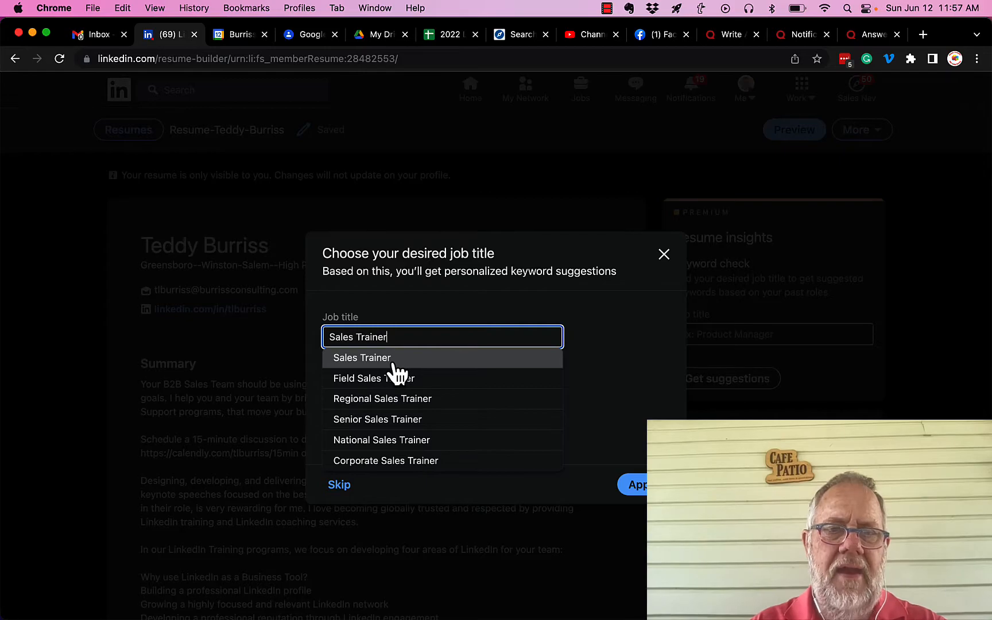
{"action": "left_click", "coordinate": [361, 358]}
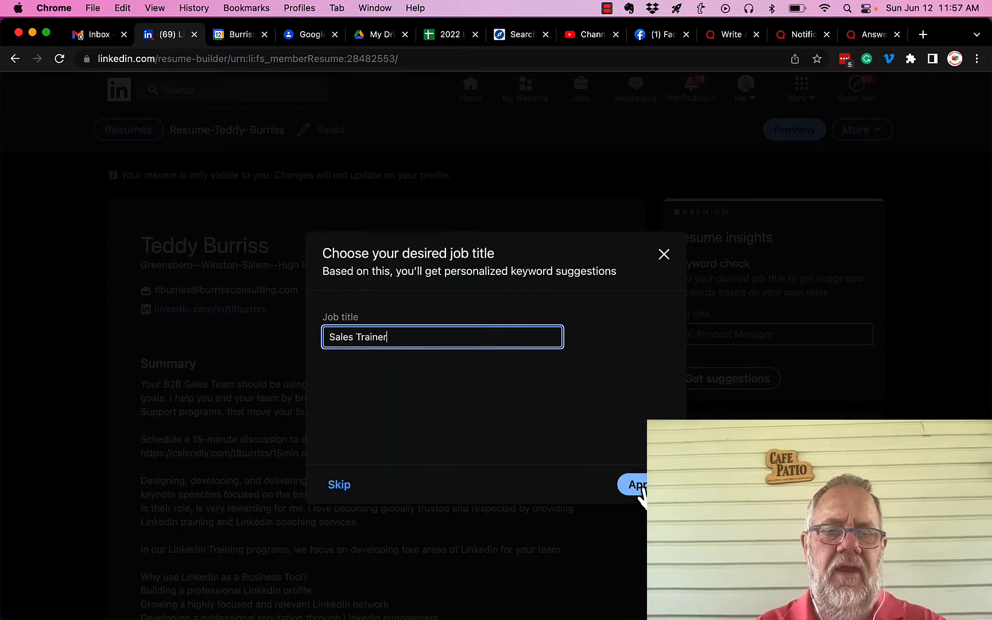
{"action": "left_click", "coordinate": [637, 484]}
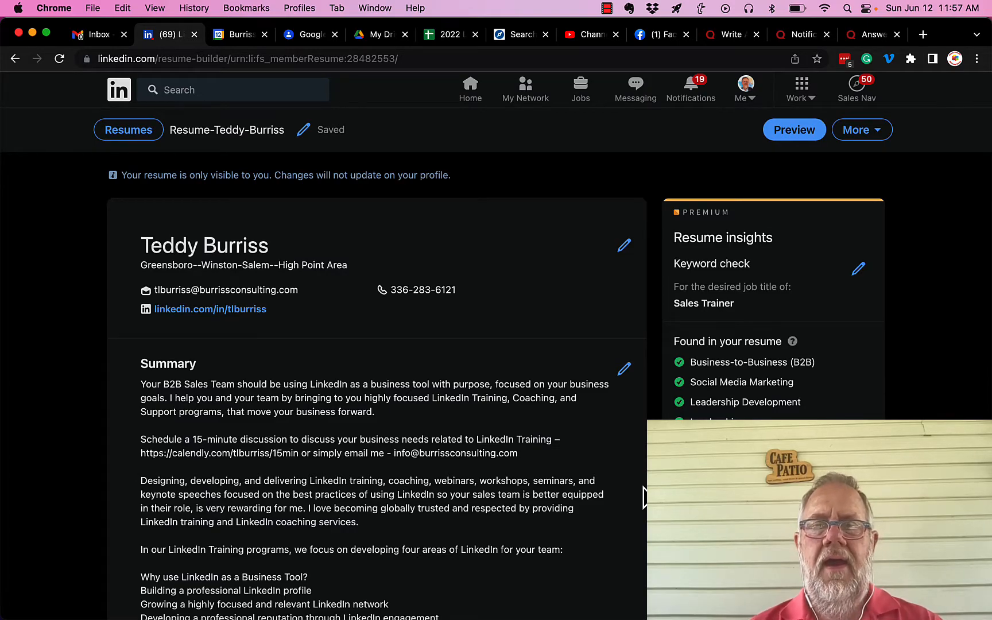
{"action": "mouse_move", "coordinate": [408, 290]}
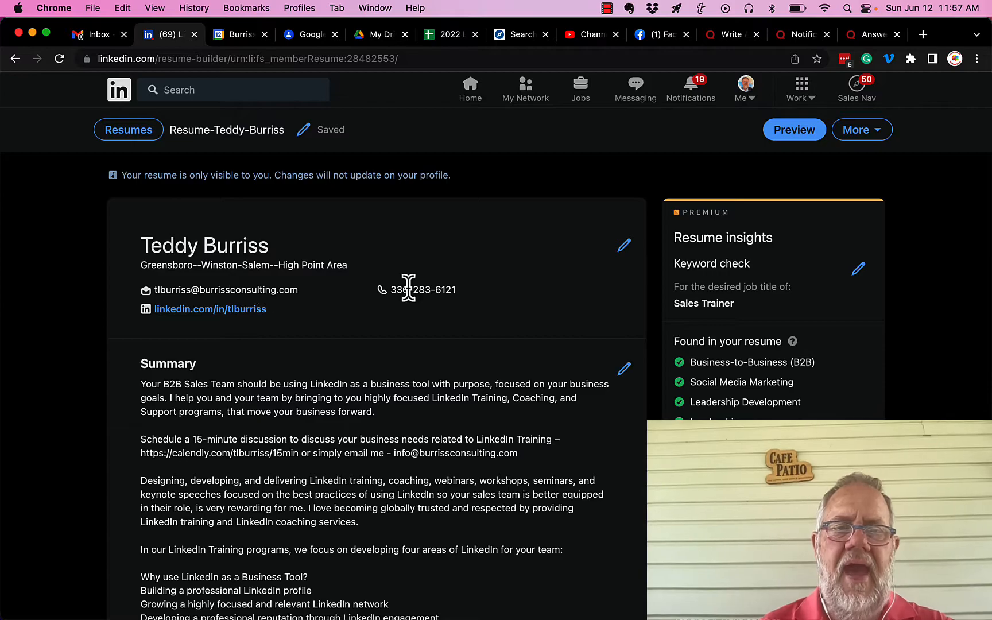
{"action": "mouse_move", "coordinate": [440, 345]}
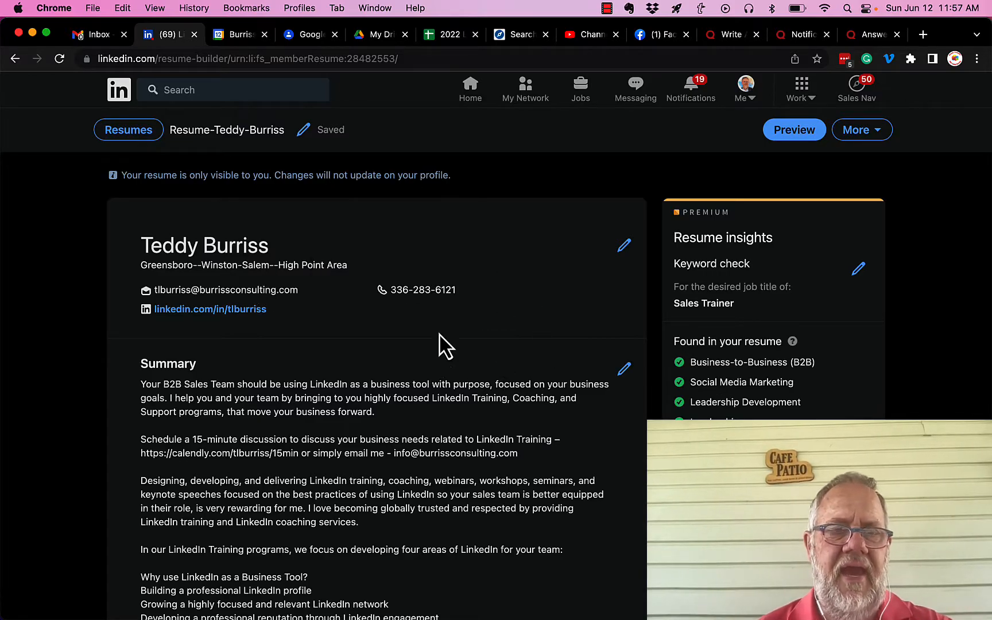
{"action": "scroll", "scroll_direction": "down", "scroll_amount": 3}
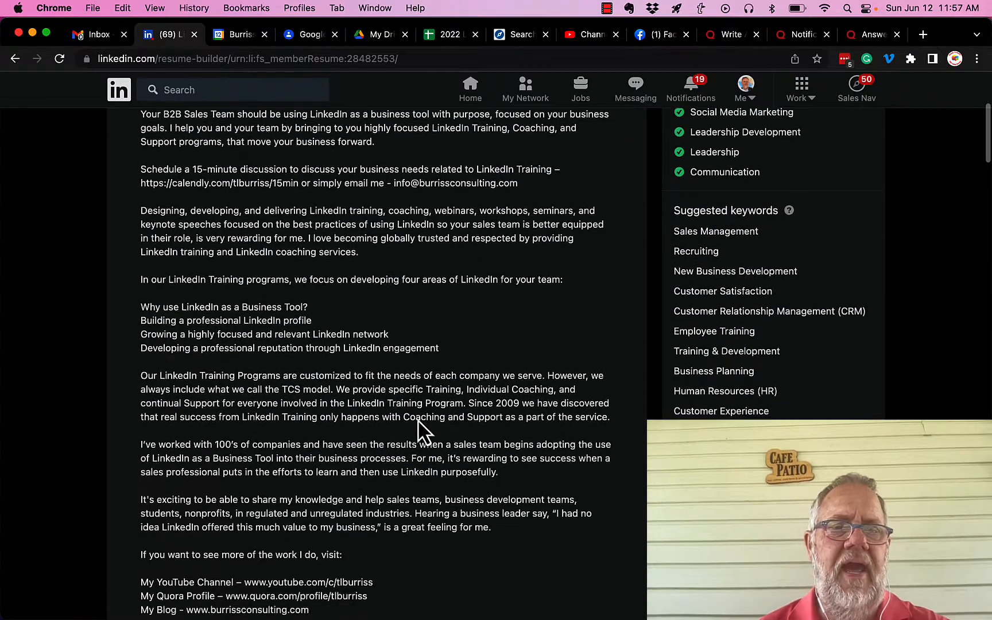
{"action": "scroll", "scroll_direction": "down", "scroll_amount": 3}
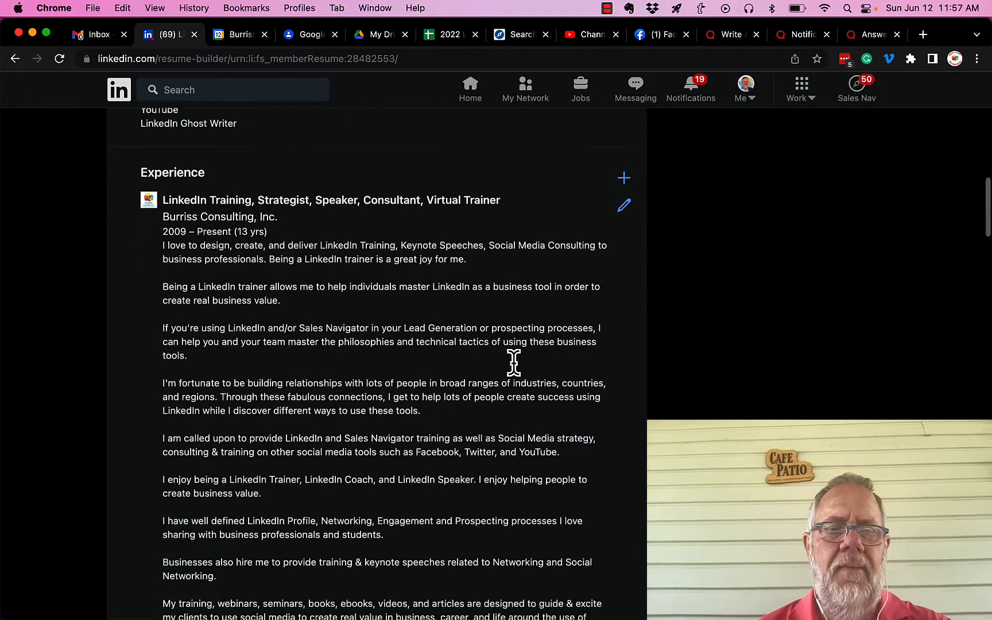
{"action": "scroll", "scroll_direction": "down", "scroll_amount": 3}
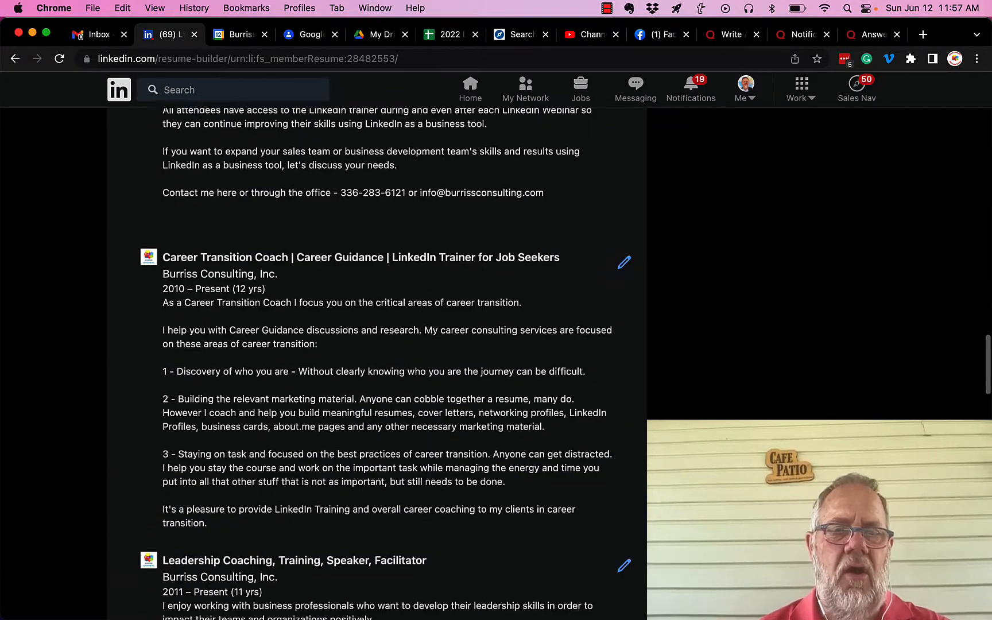
{"action": "scroll", "scroll_direction": "down", "scroll_amount": 3}
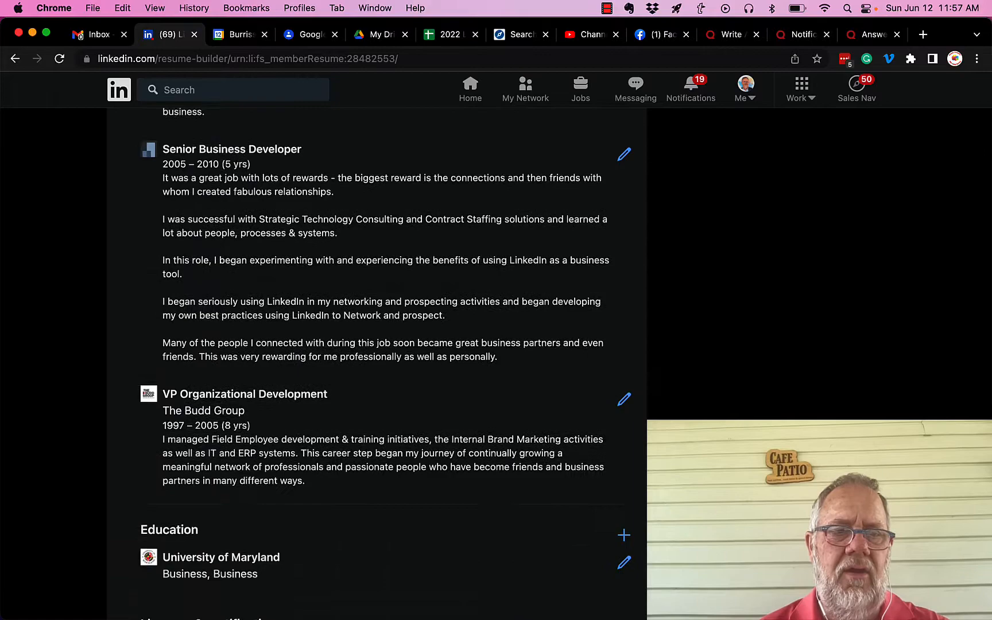
{"action": "scroll", "scroll_direction": "down", "scroll_amount": 3}
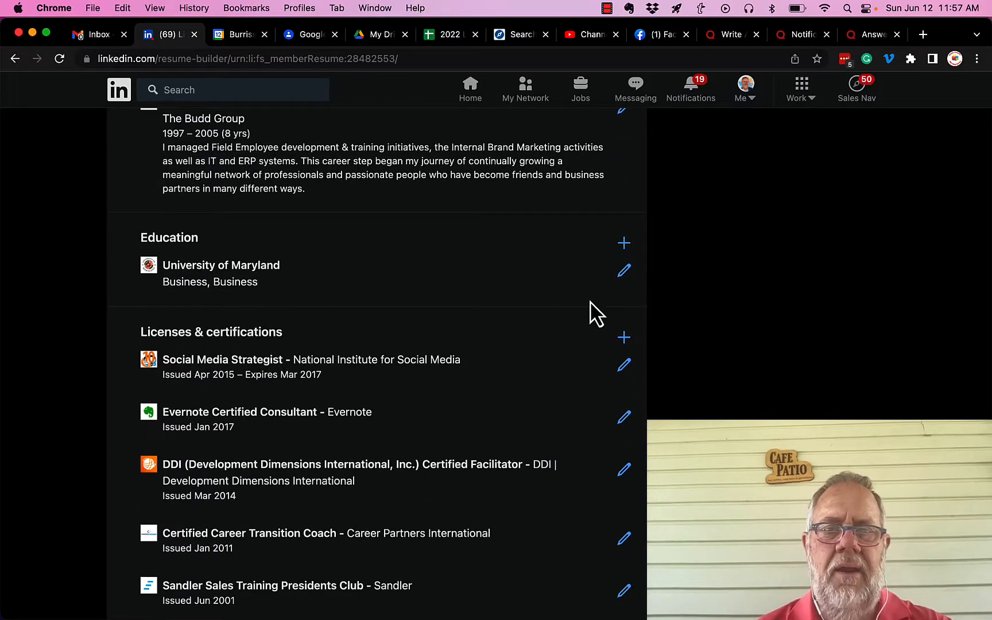
{"action": "mouse_move", "coordinate": [331, 338]}
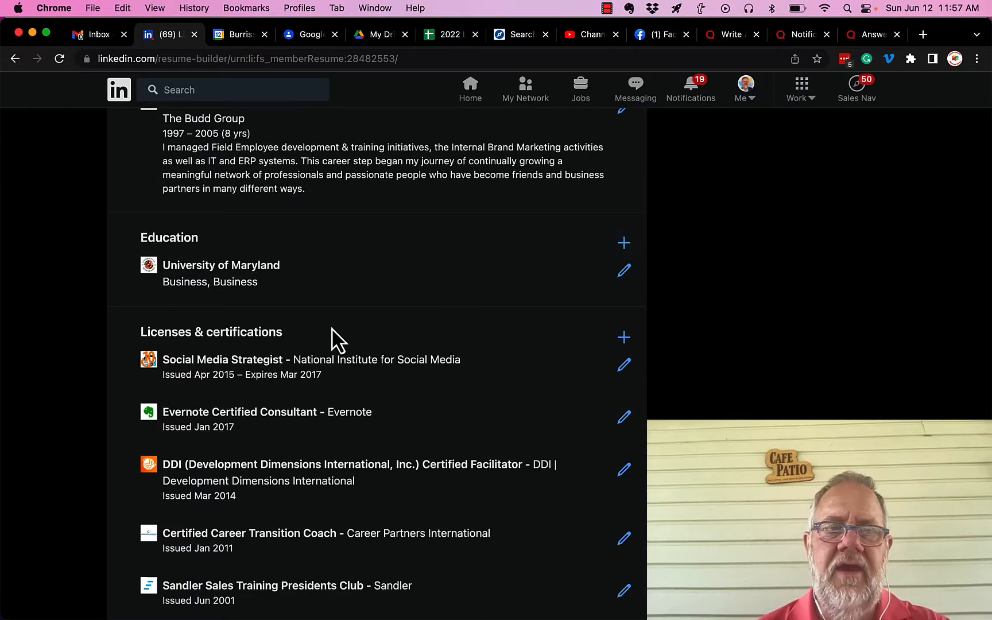
{"action": "scroll", "scroll_direction": "down", "scroll_amount": 3}
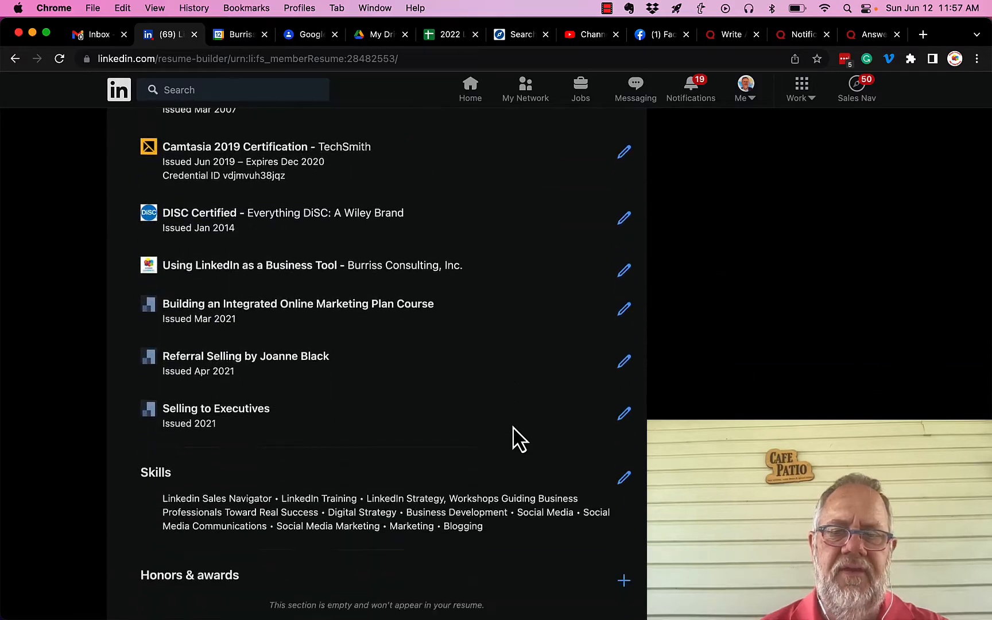
{"action": "scroll", "scroll_direction": "down", "scroll_amount": 3}
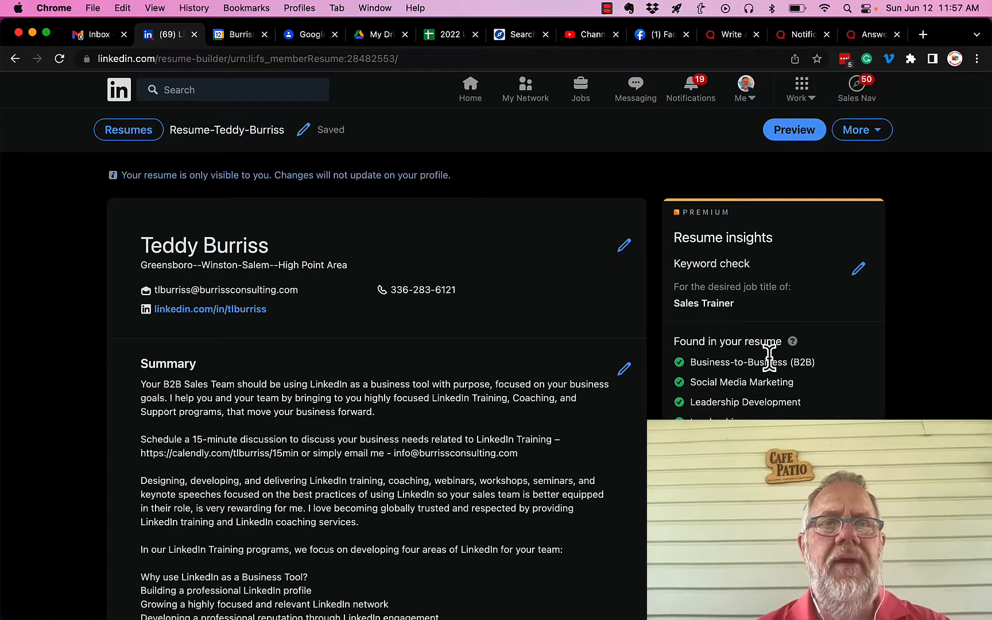
{"action": "scroll", "scroll_direction": "down", "scroll_amount": 3}
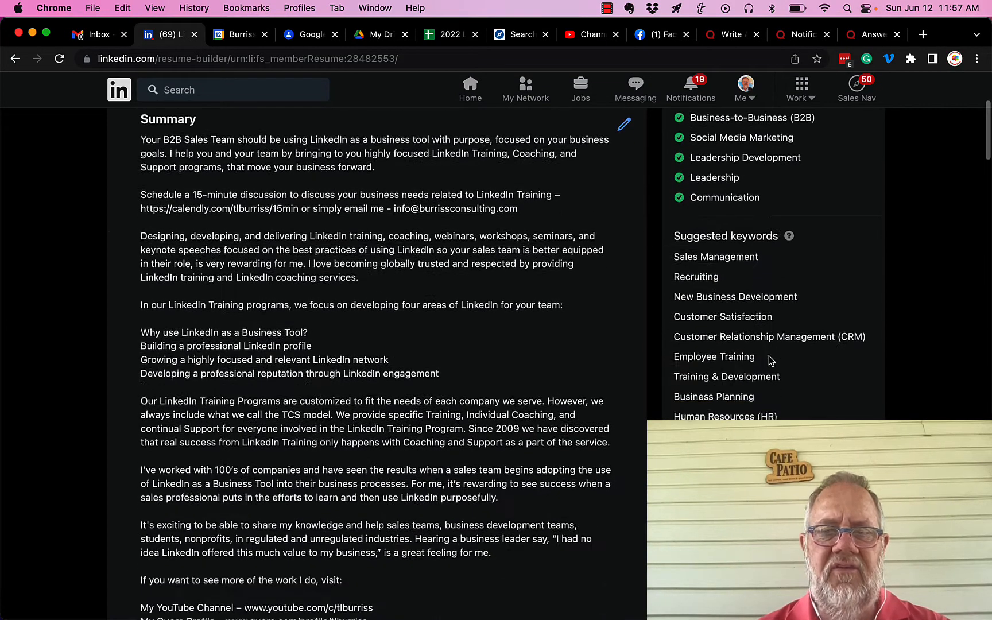
{"action": "scroll", "scroll_direction": "down", "scroll_amount": 3}
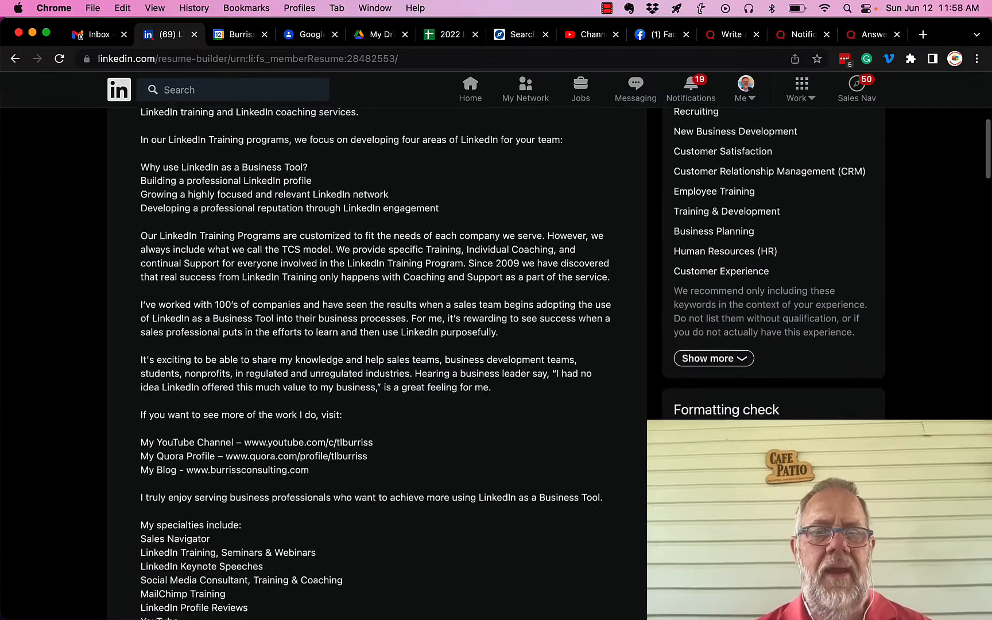
{"action": "scroll", "scroll_direction": "down", "scroll_amount": 3}
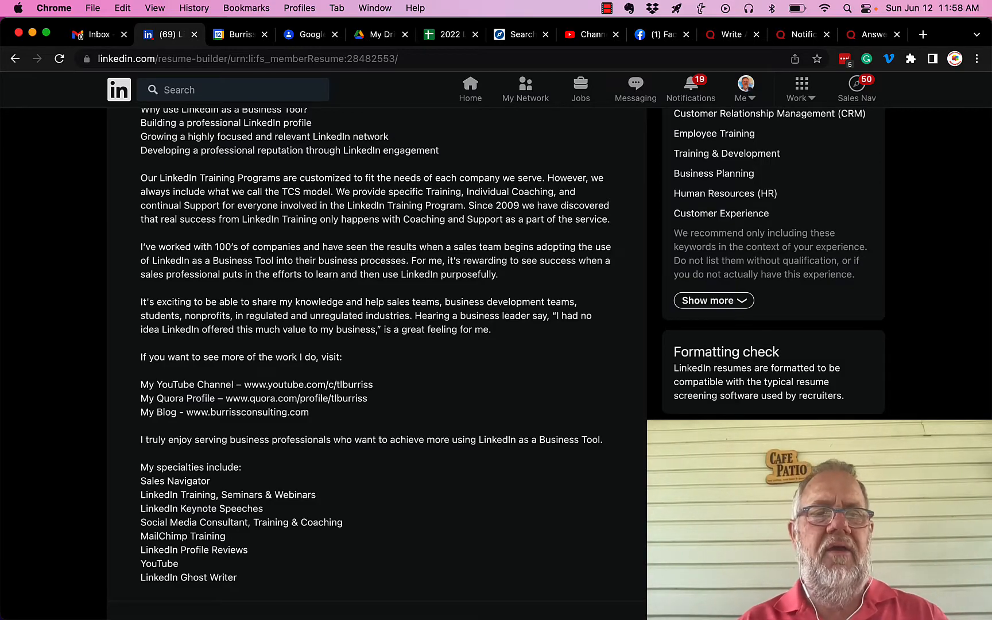
{"action": "scroll", "scroll_direction": "up", "scroll_amount": 3}
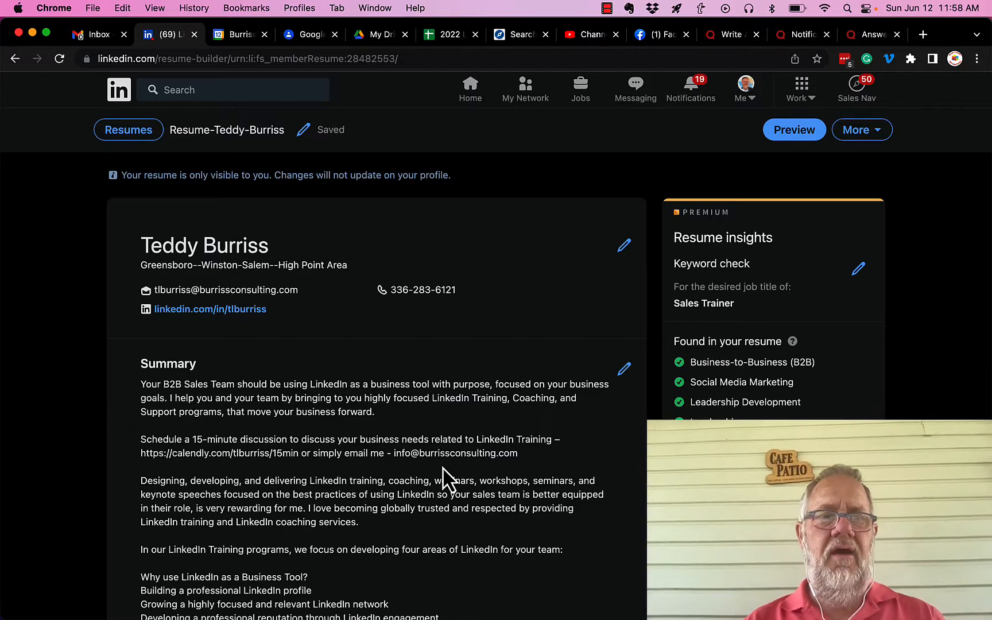
{"action": "scroll", "scroll_direction": "down", "scroll_amount": 3}
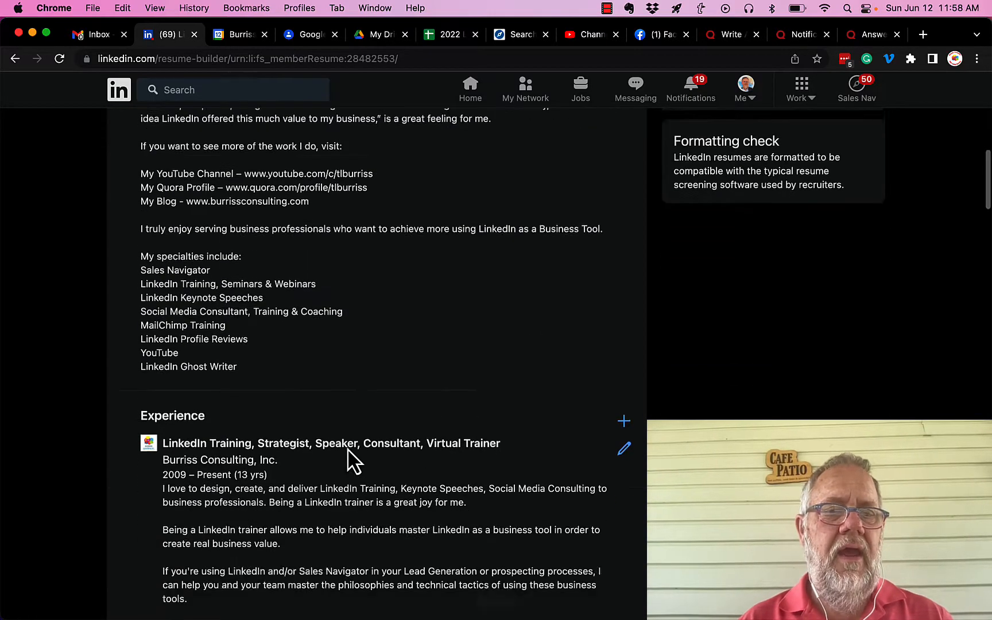
{"action": "scroll", "scroll_direction": "down", "scroll_amount": 3}
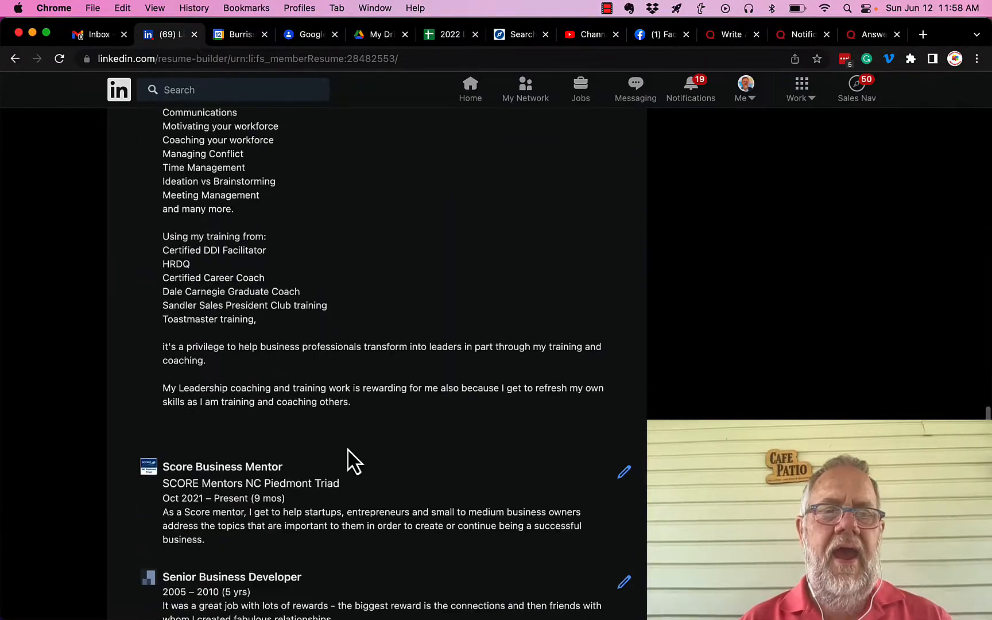
{"action": "scroll", "scroll_direction": "down", "scroll_amount": 3}
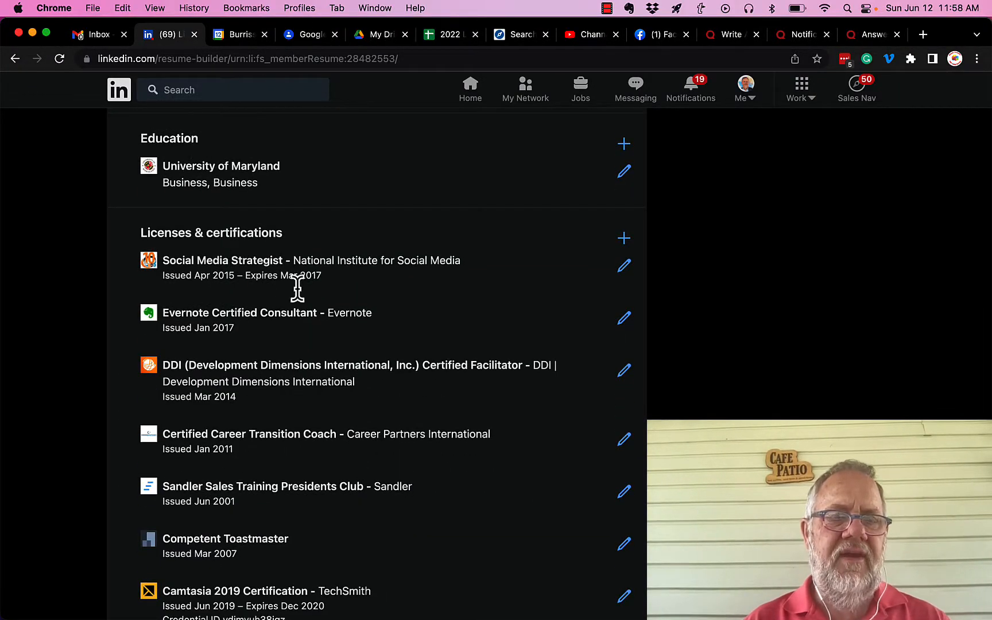
{"action": "scroll", "scroll_direction": "down", "scroll_amount": 3}
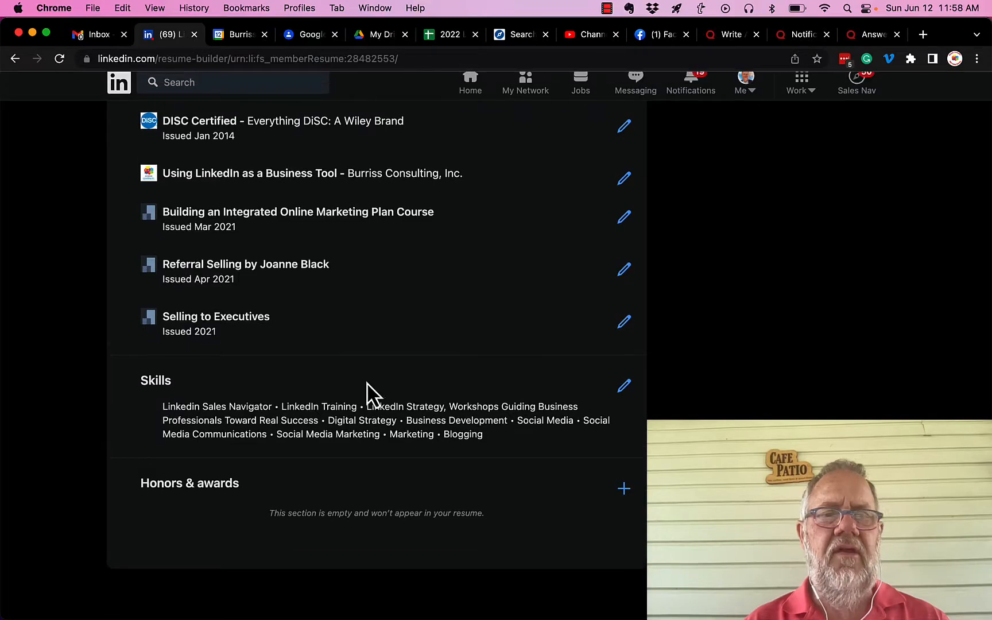
{"action": "double_click", "coordinate": [232, 414]}
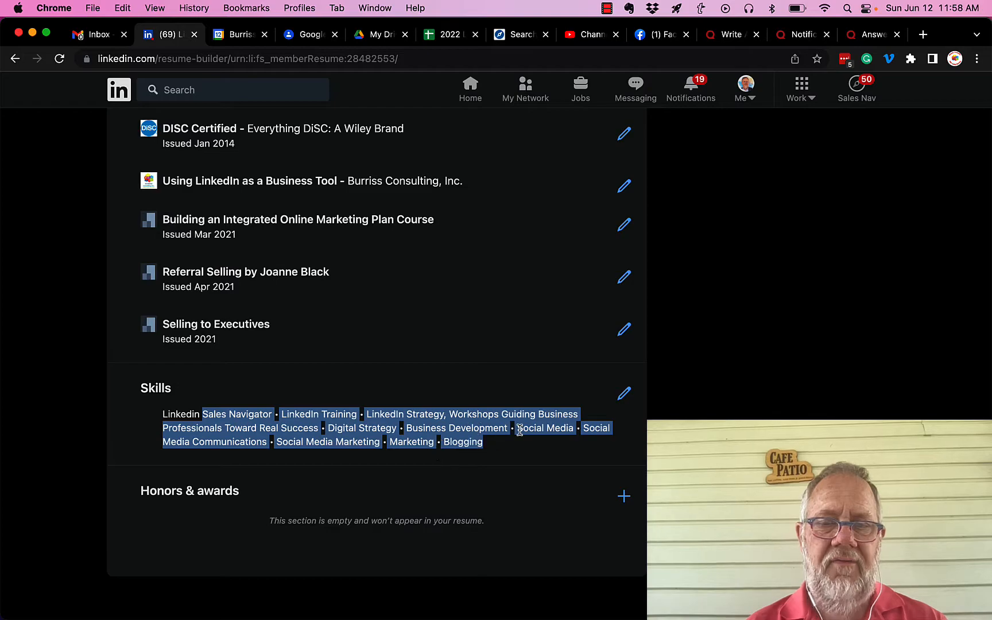
{"action": "mouse_move", "coordinate": [520, 473]}
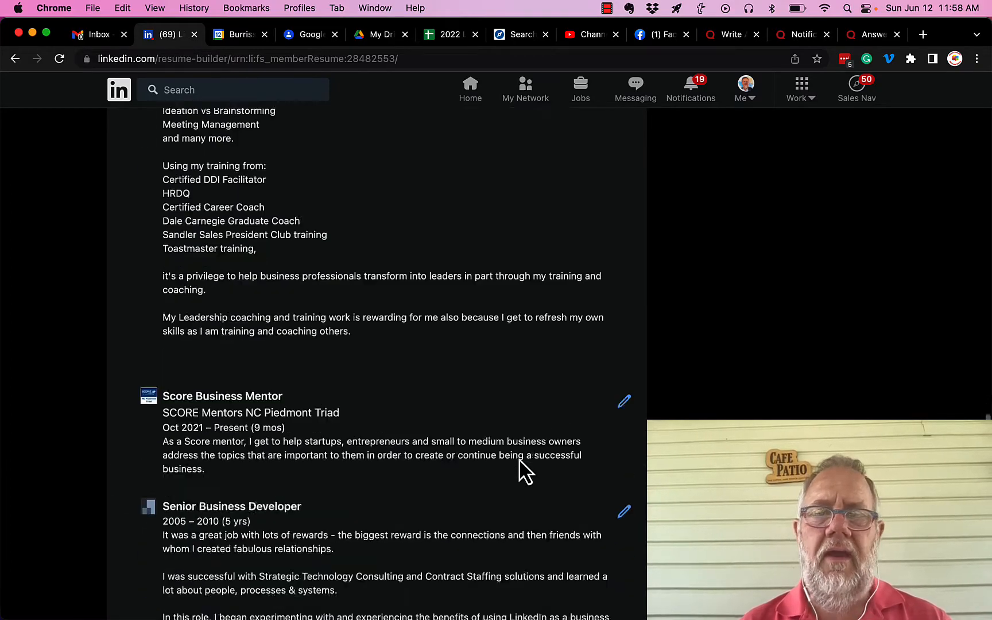
{"action": "scroll", "scroll_direction": "down", "scroll_amount": 3}
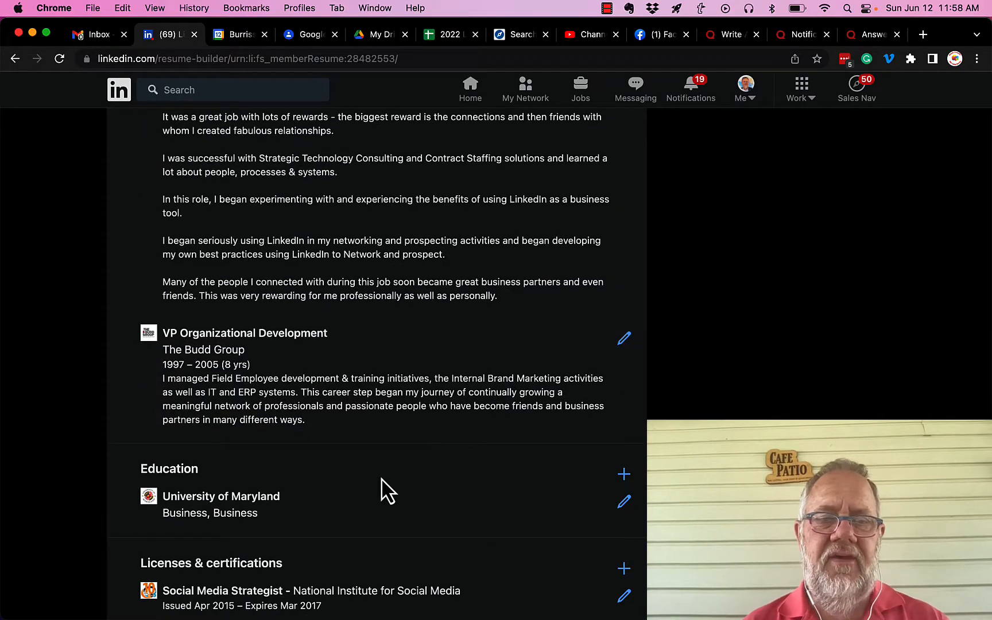
{"action": "scroll", "scroll_direction": "down", "scroll_amount": 3}
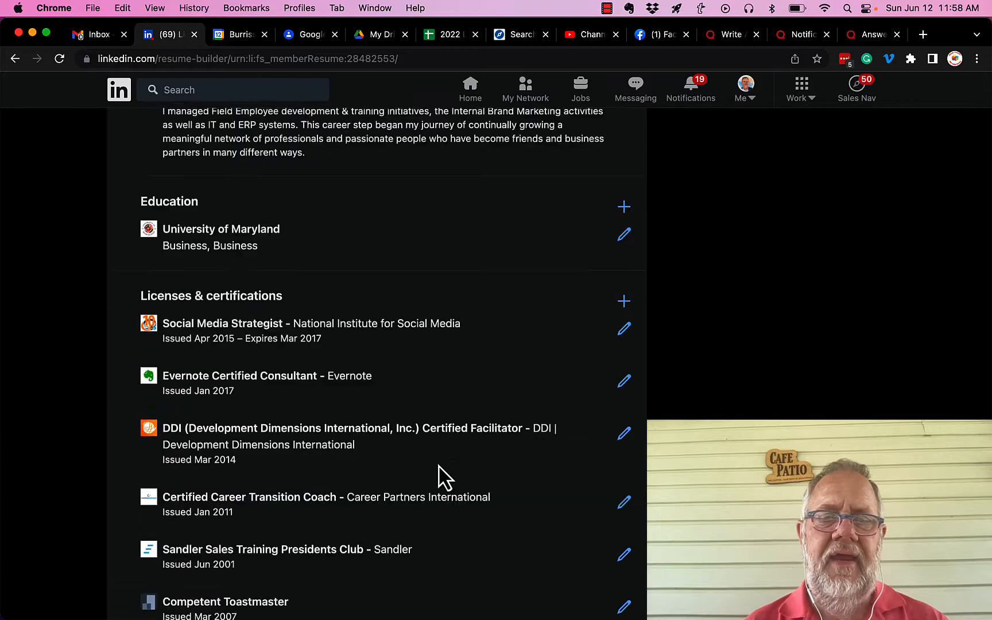
{"action": "scroll", "scroll_direction": "up", "scroll_amount": 3}
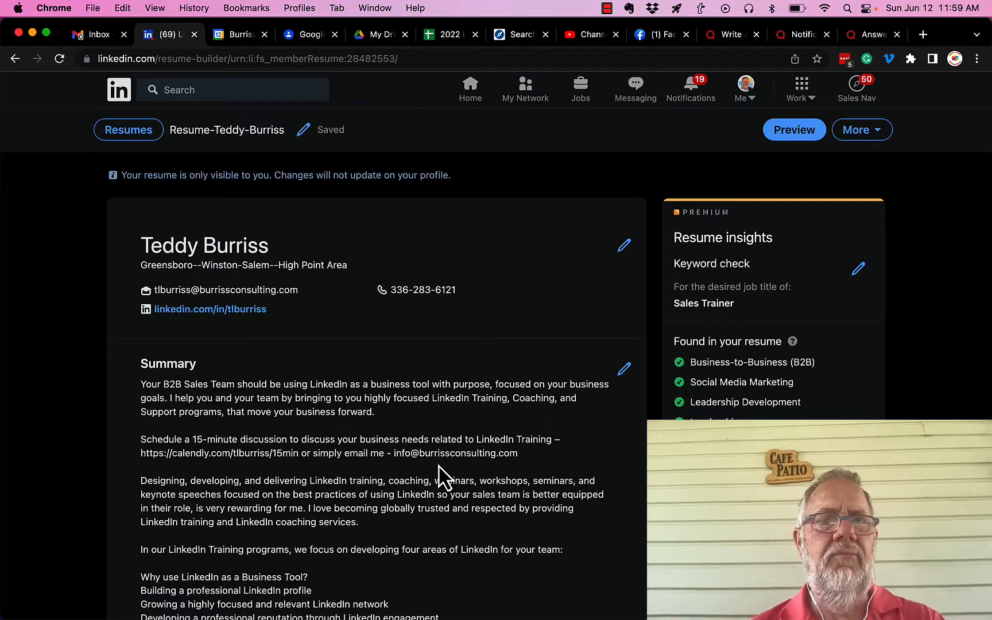
{"action": "mouse_move", "coordinate": [499, 477]}
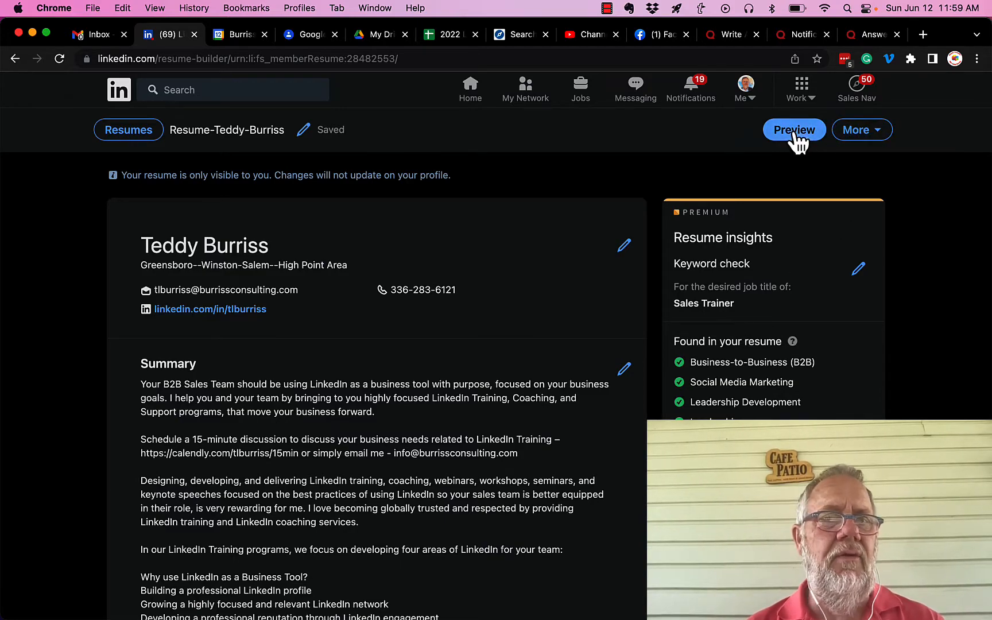
{"action": "left_click", "coordinate": [793, 129]}
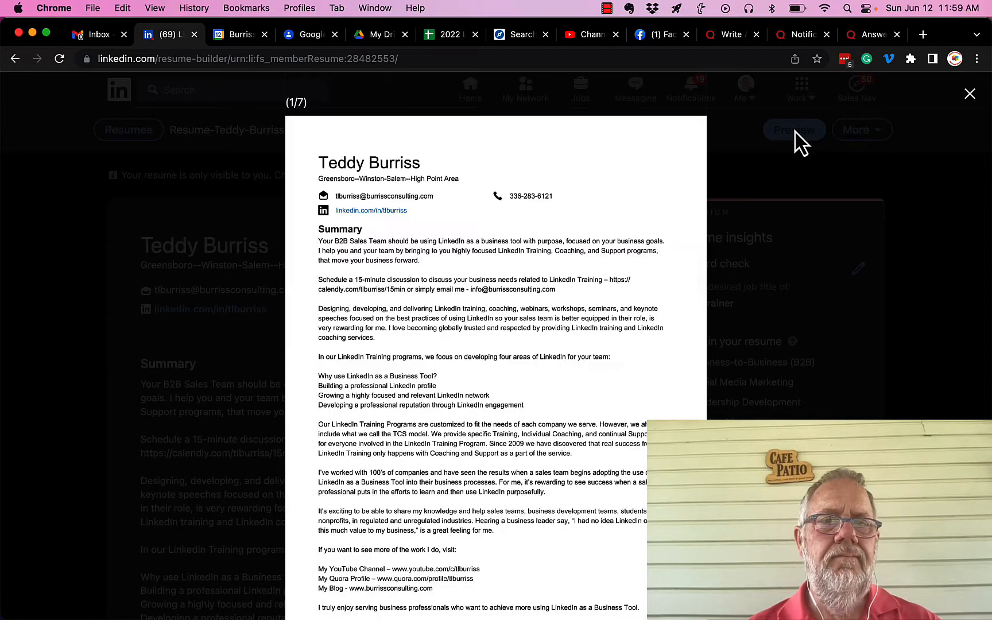
{"action": "scroll", "scroll_direction": "down", "scroll_amount": 3}
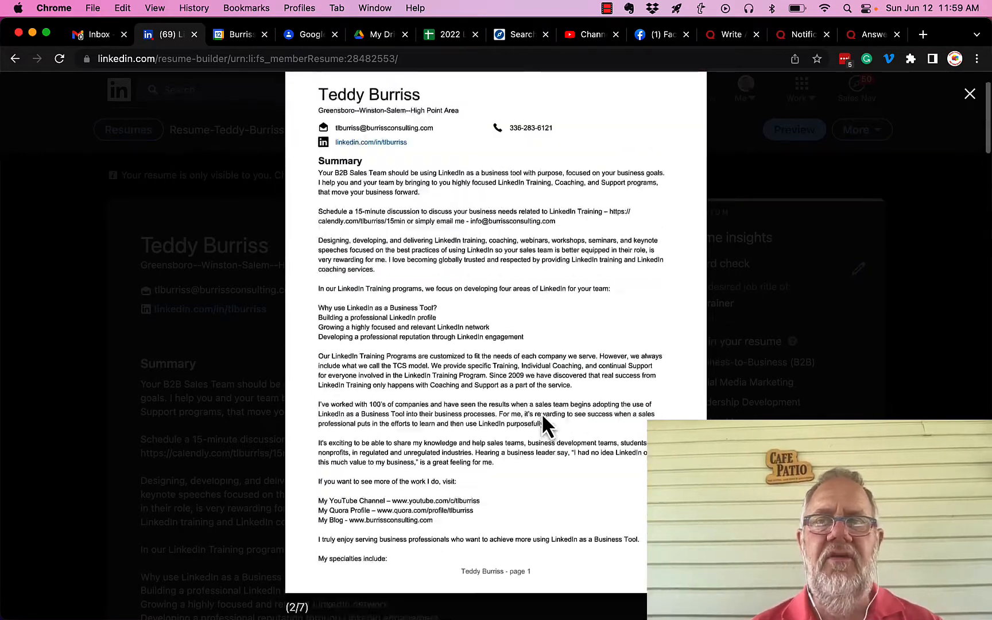
{"action": "left_click", "coordinate": [970, 93]}
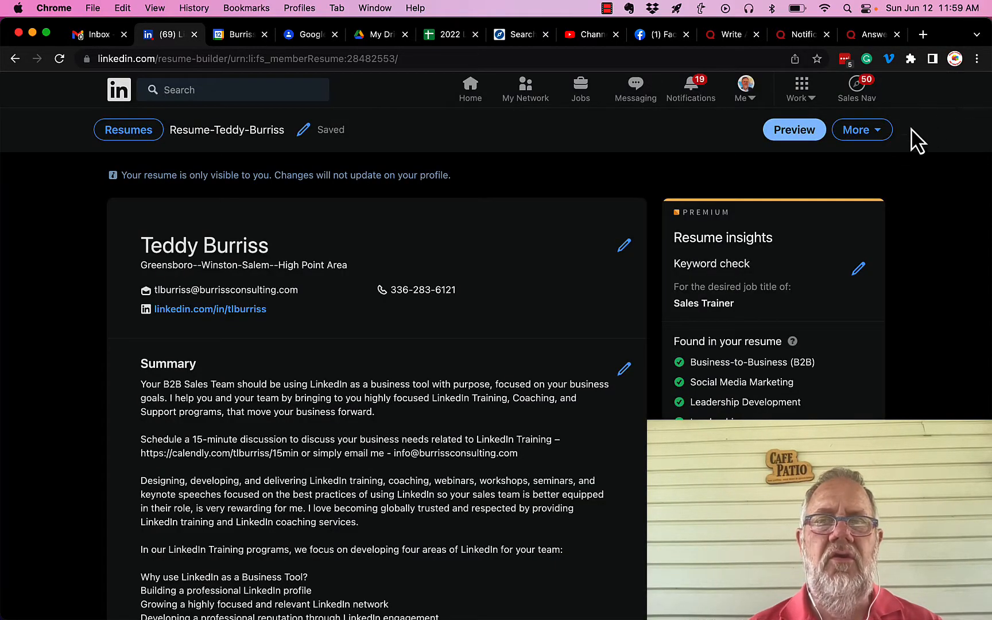
Show the More menu with PDF download, copy and delete options
{"action": "left_click", "coordinate": [861, 129]}
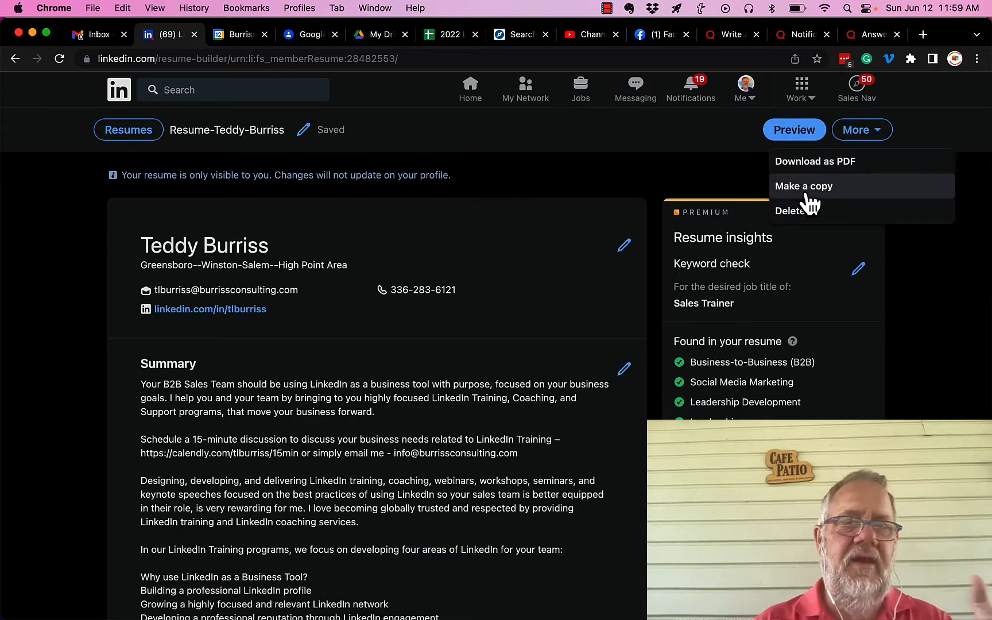
{"action": "mouse_move", "coordinate": [790, 210]}
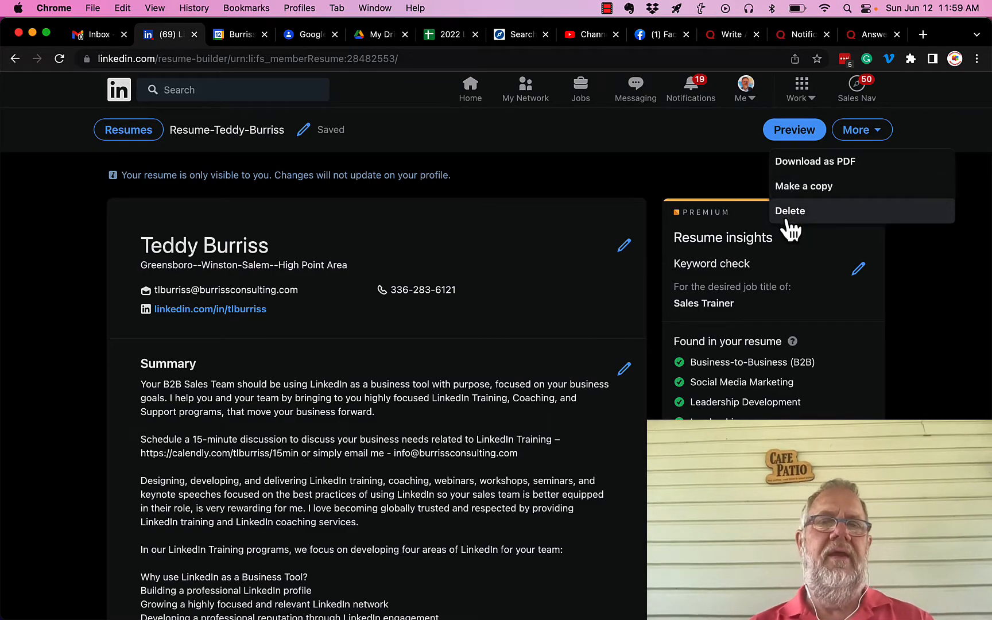